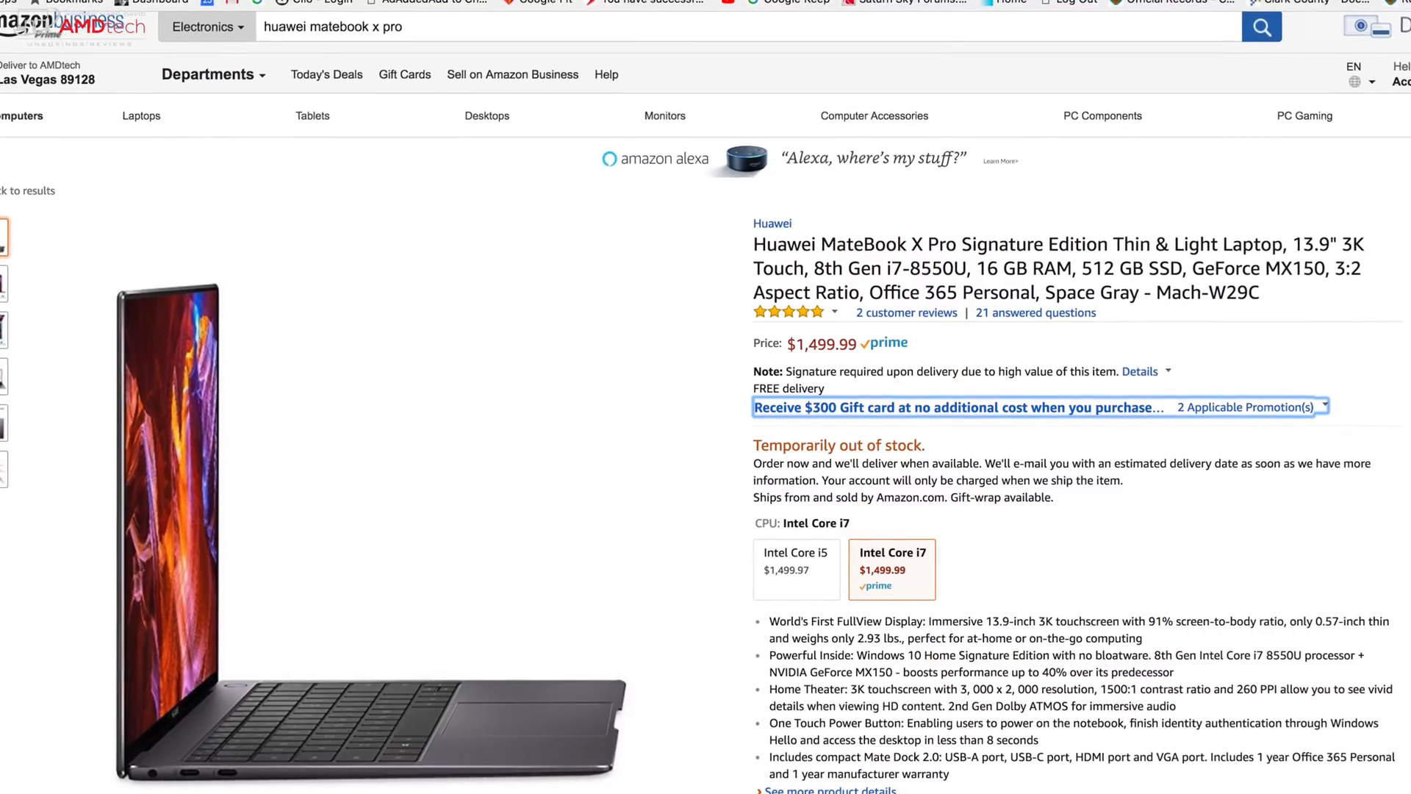
{"action": "scroll", "scroll_direction": "down", "scroll_amount": 3}
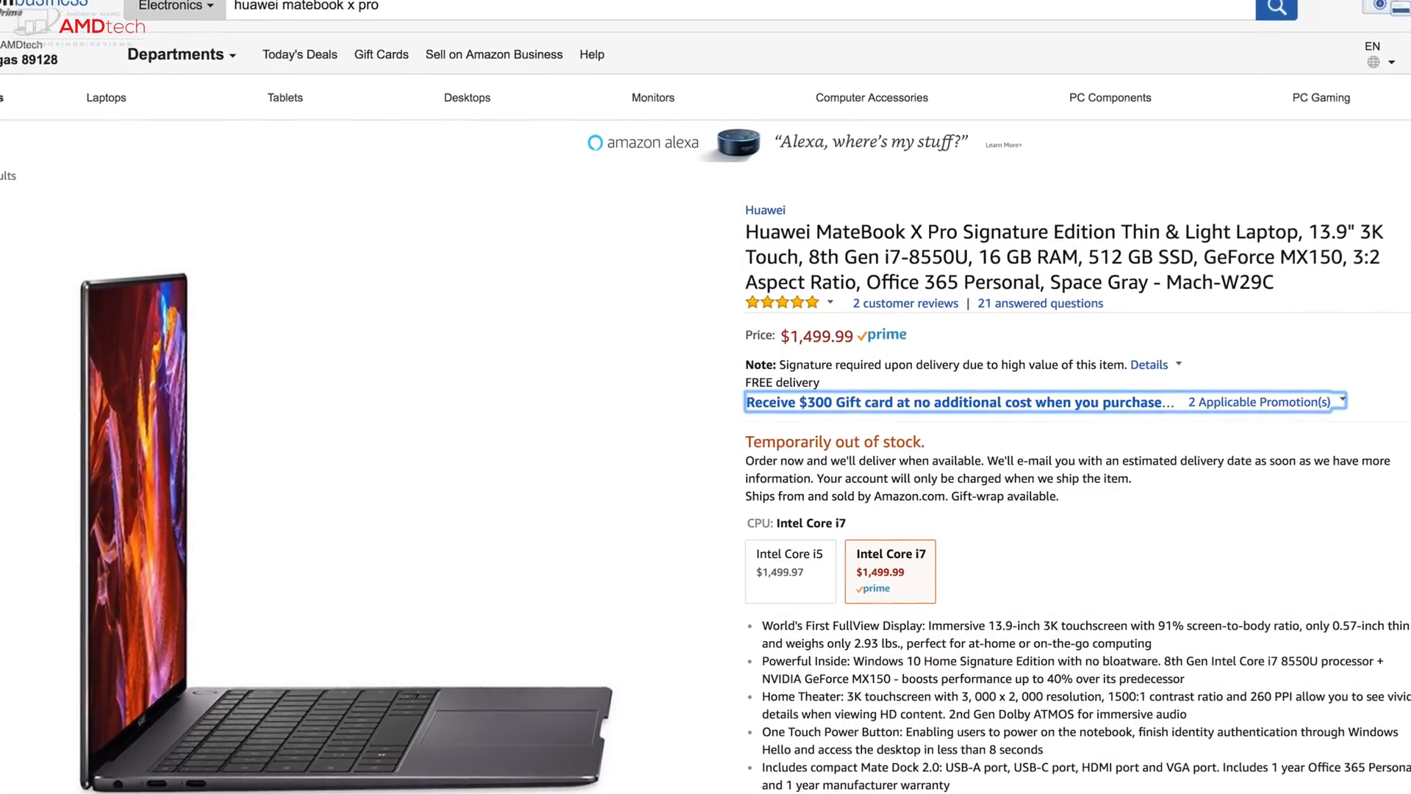
{"action": "scroll", "scroll_direction": "up", "scroll_amount": 3}
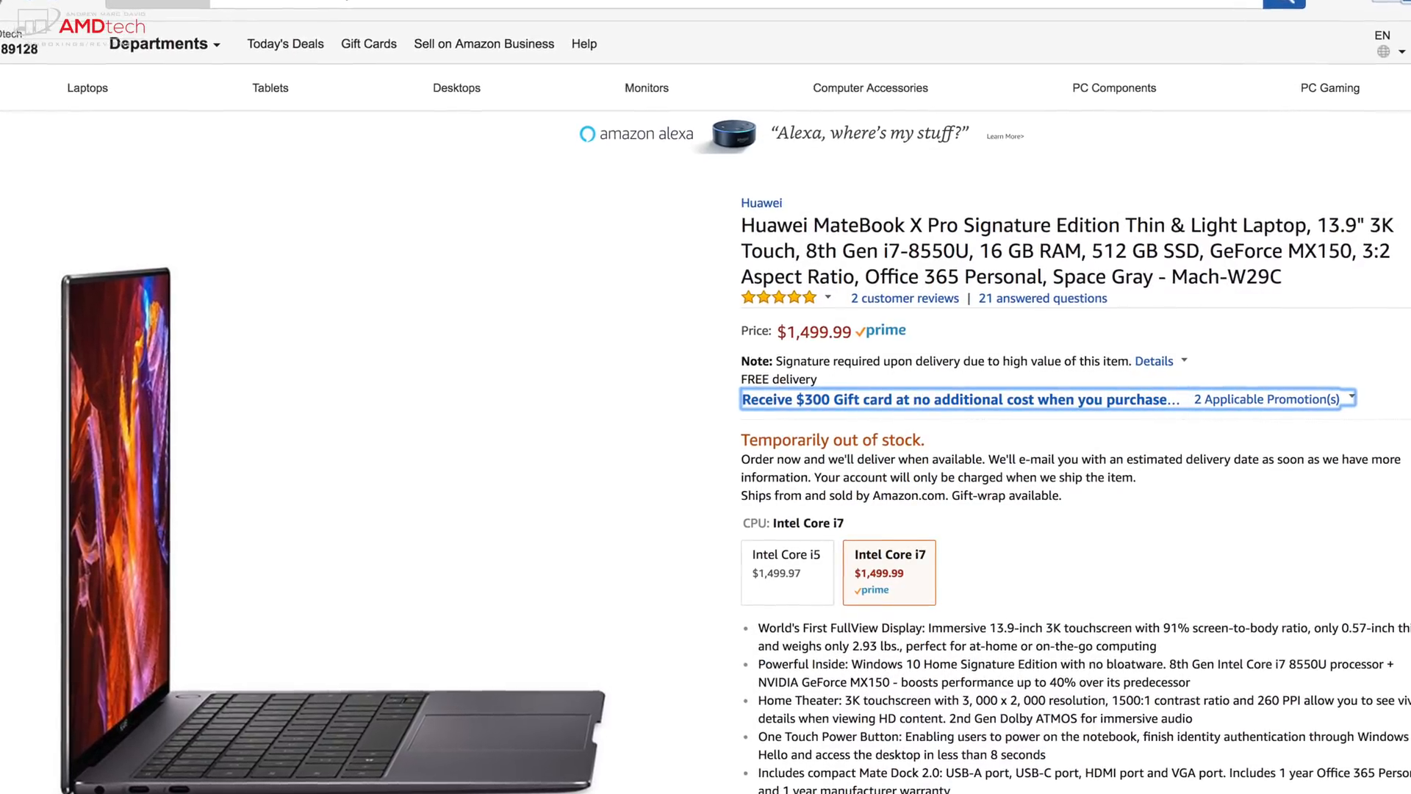
{"action": "scroll", "scroll_direction": "up", "scroll_amount": 3}
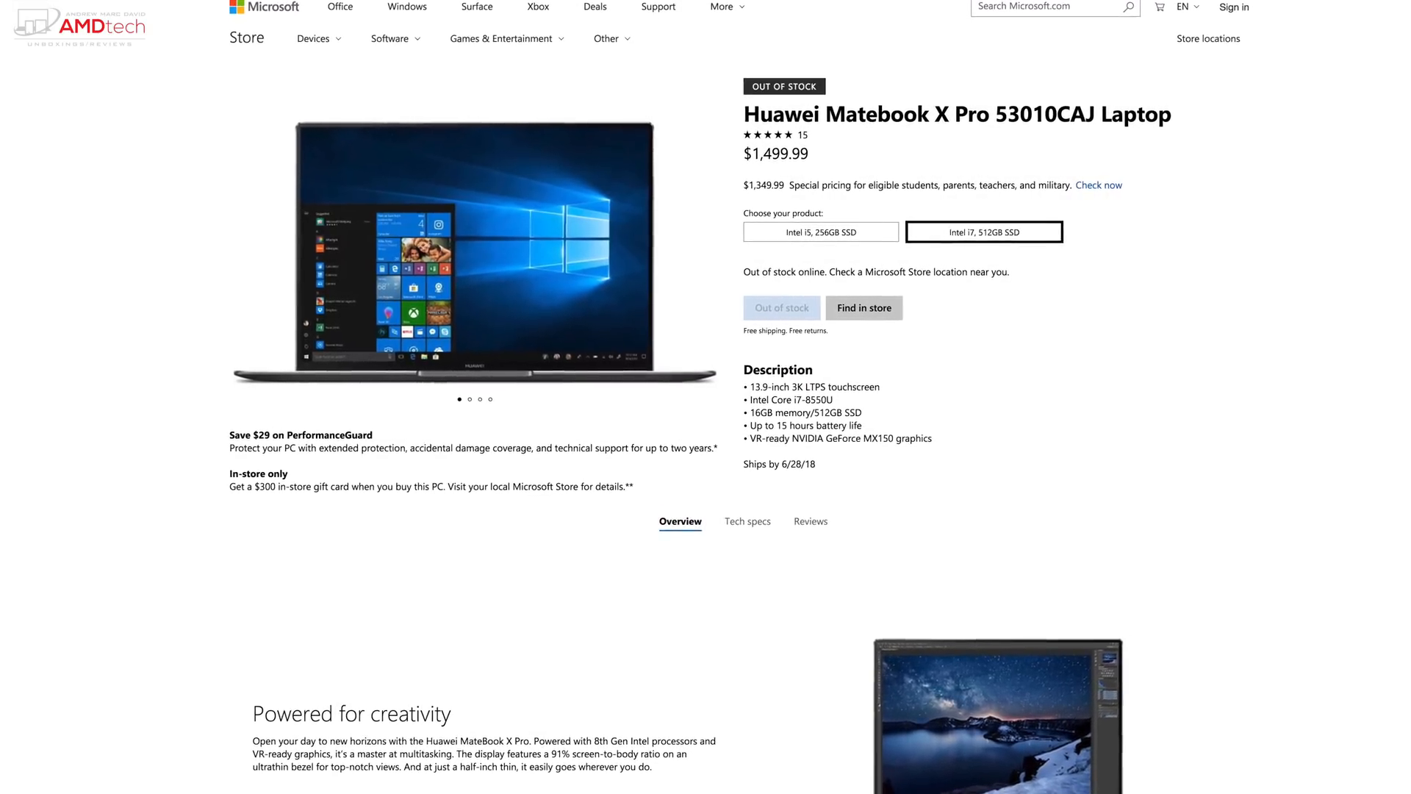
{"action": "scroll", "scroll_direction": "down", "scroll_amount": 3}
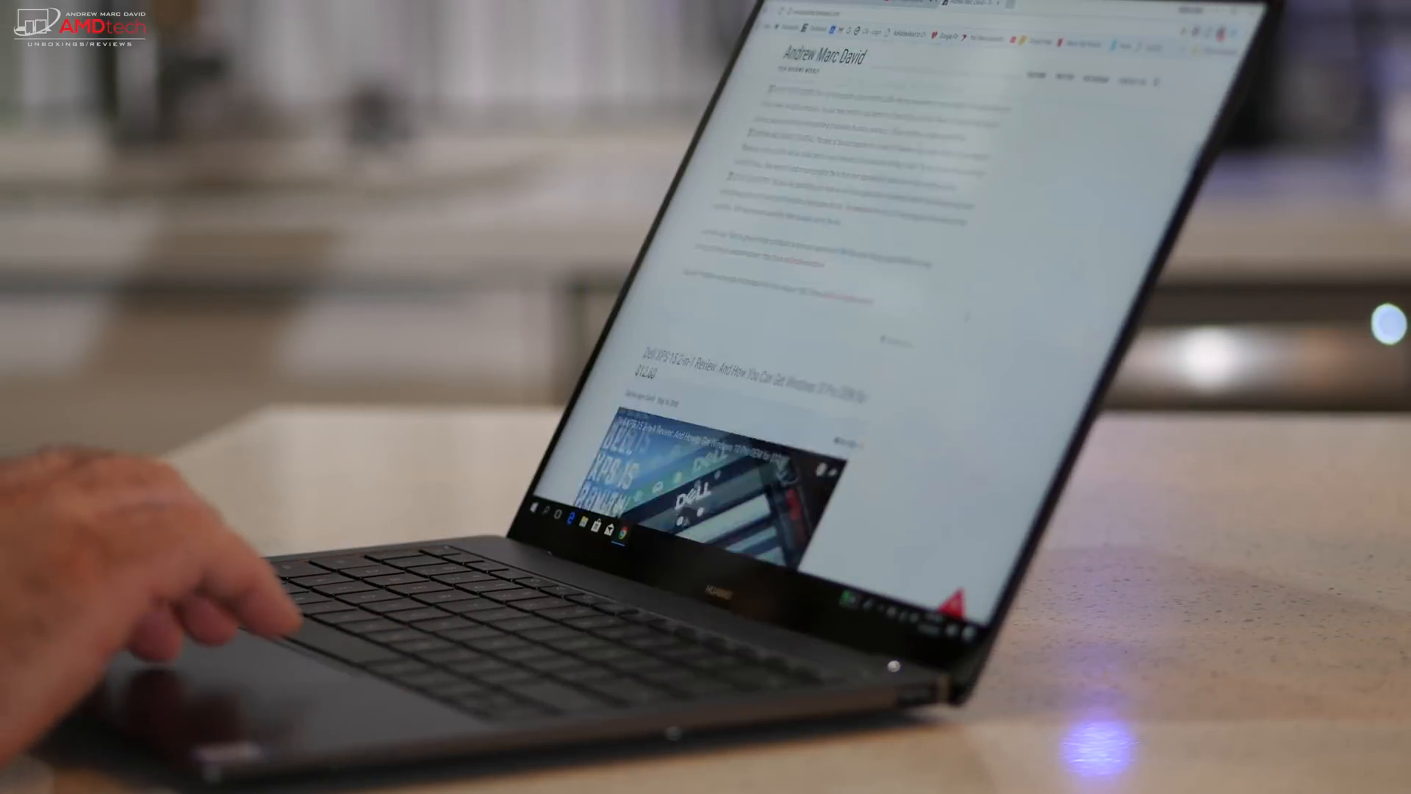
{"action": "scroll", "scroll_direction": "up", "scroll_amount": 3}
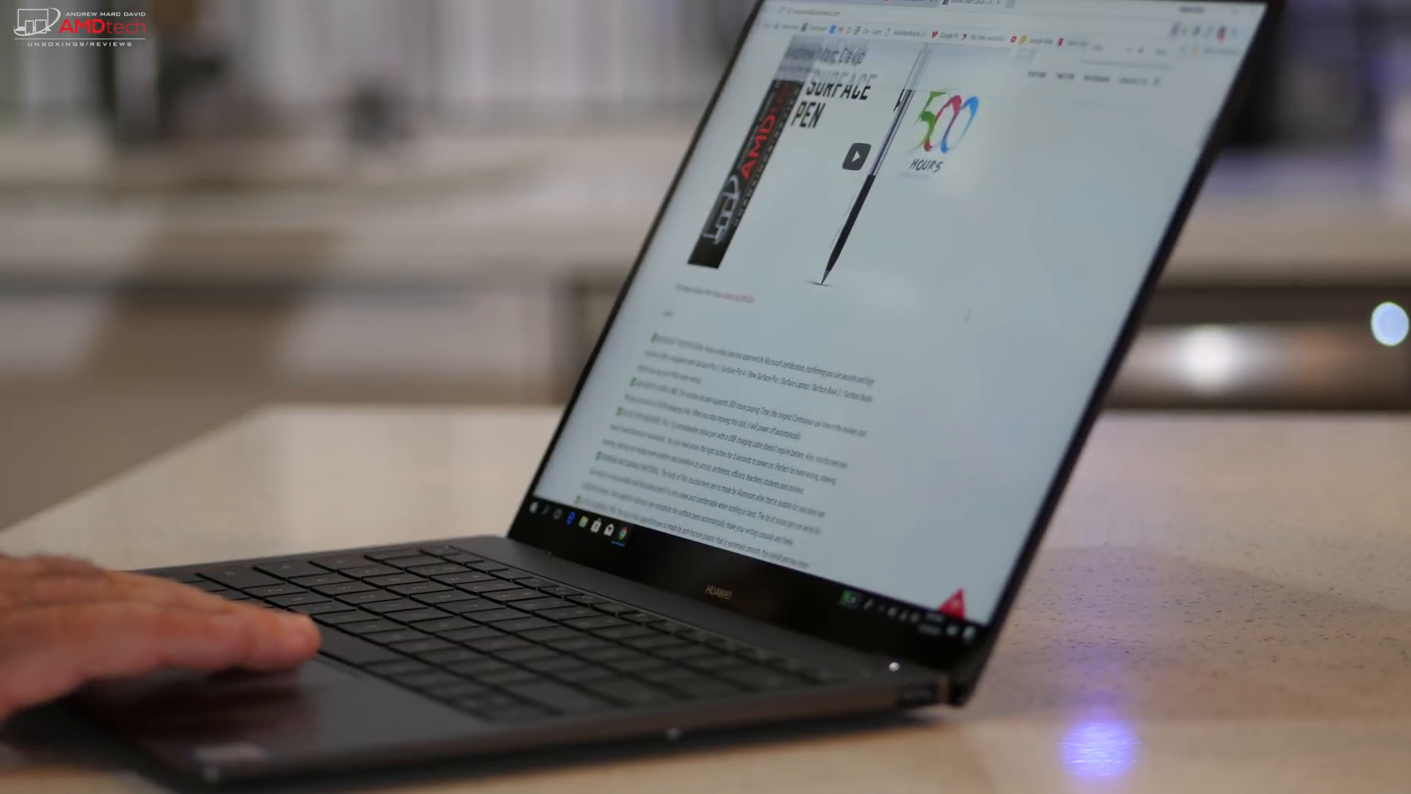